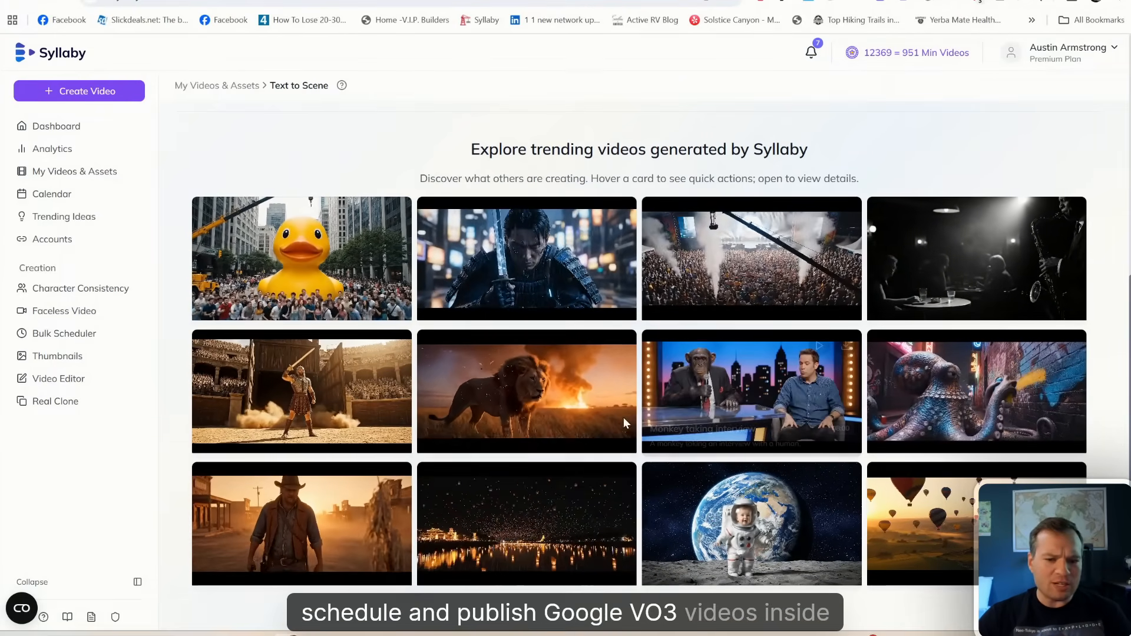
Step: Preview the trending Veo3 lion clip with sound muted, then close it
left_click(526, 392)
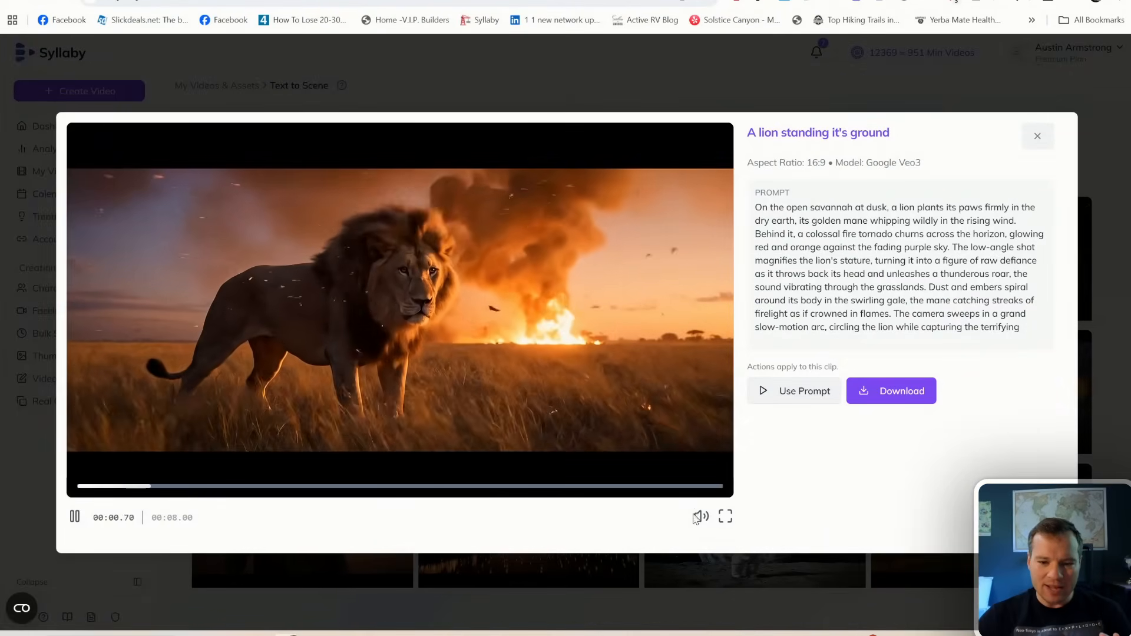
left_click(700, 518)
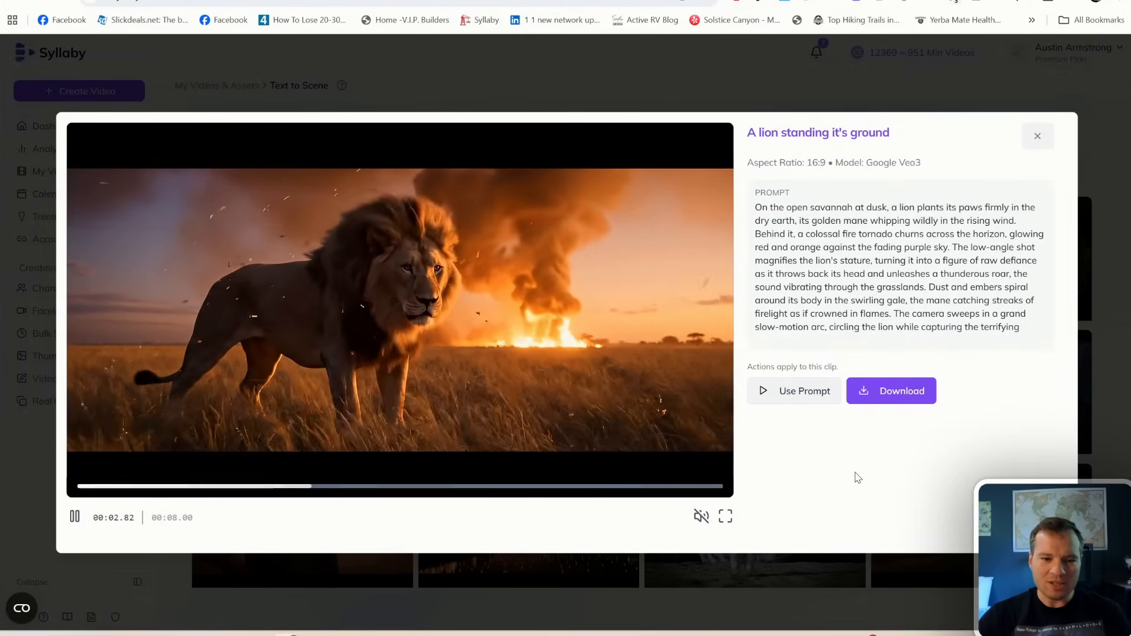
left_click(1038, 136)
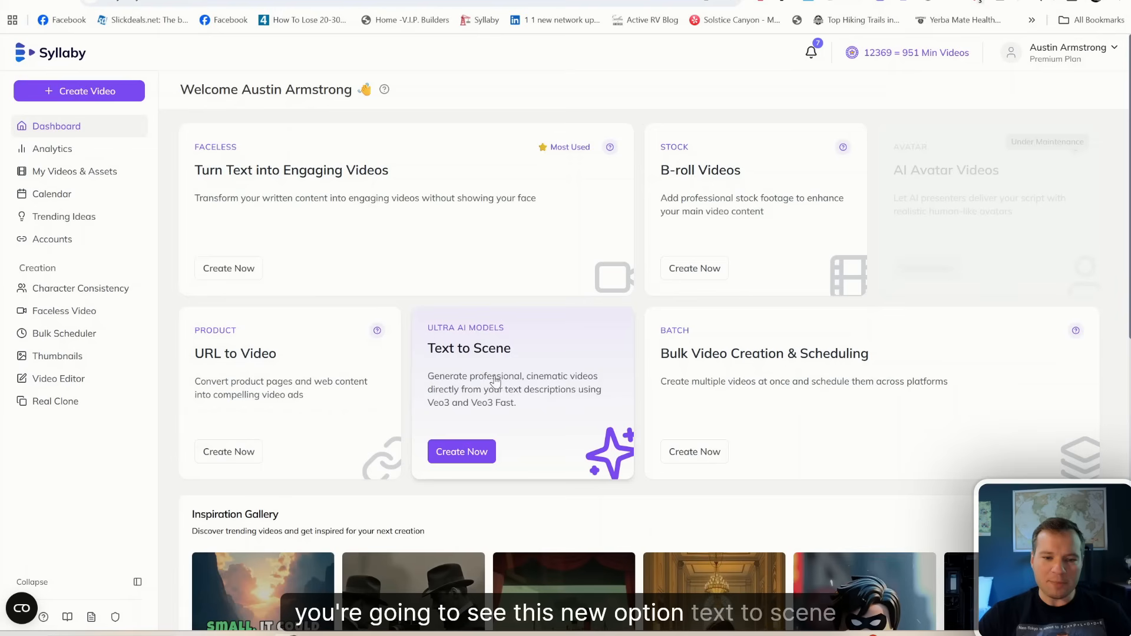
mouse_move(447, 409)
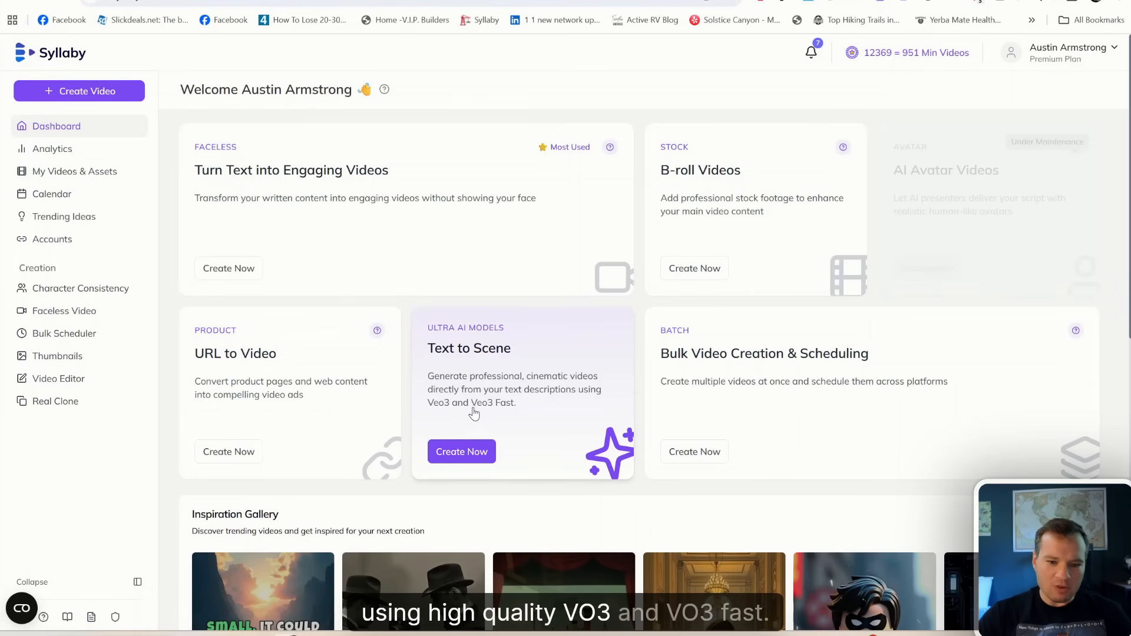
Step: Start a new Text to Scene video and focus the prompt box
left_click(460, 451)
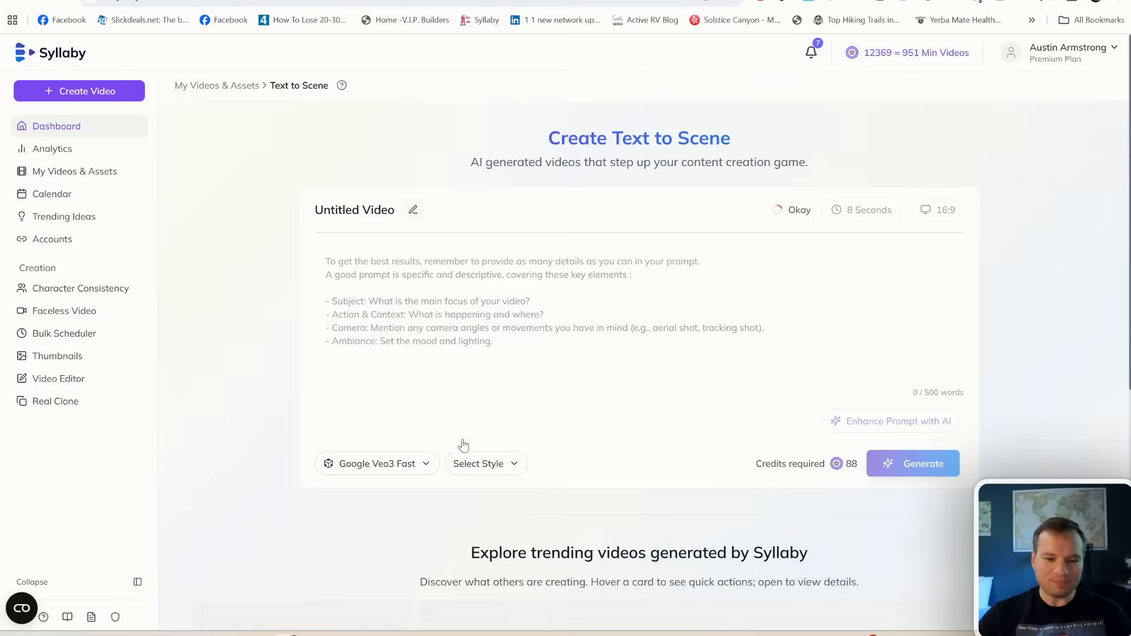
left_click(505, 303)
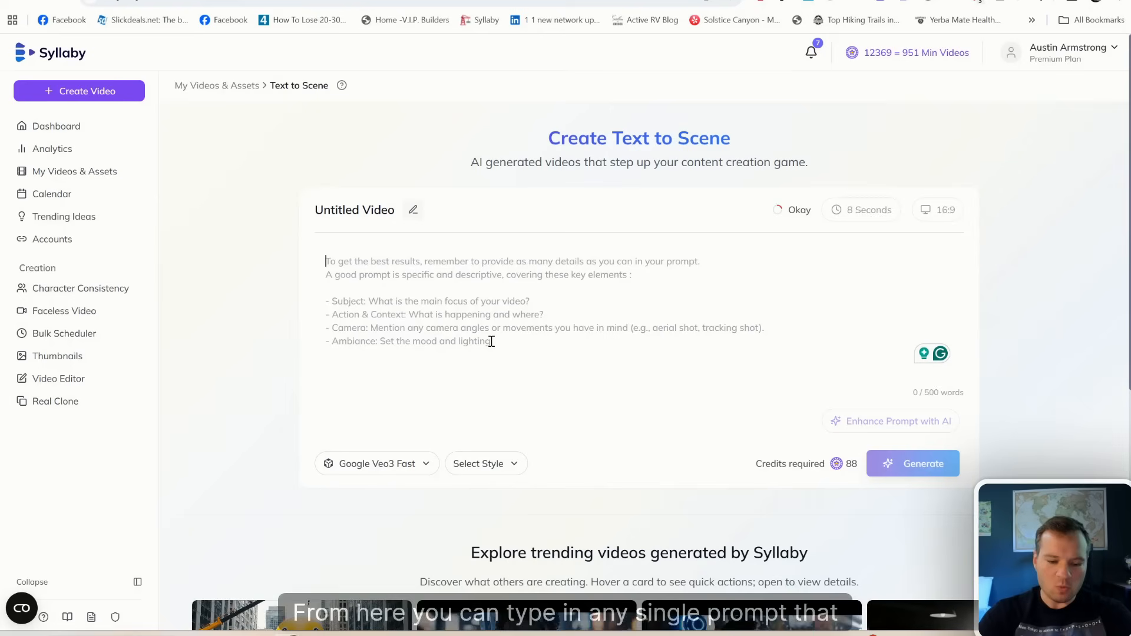
Step: Type the prompt 'a happy clown holding a balloon in a park, and he says, Created with Syllaby!'
type("a happy clown")
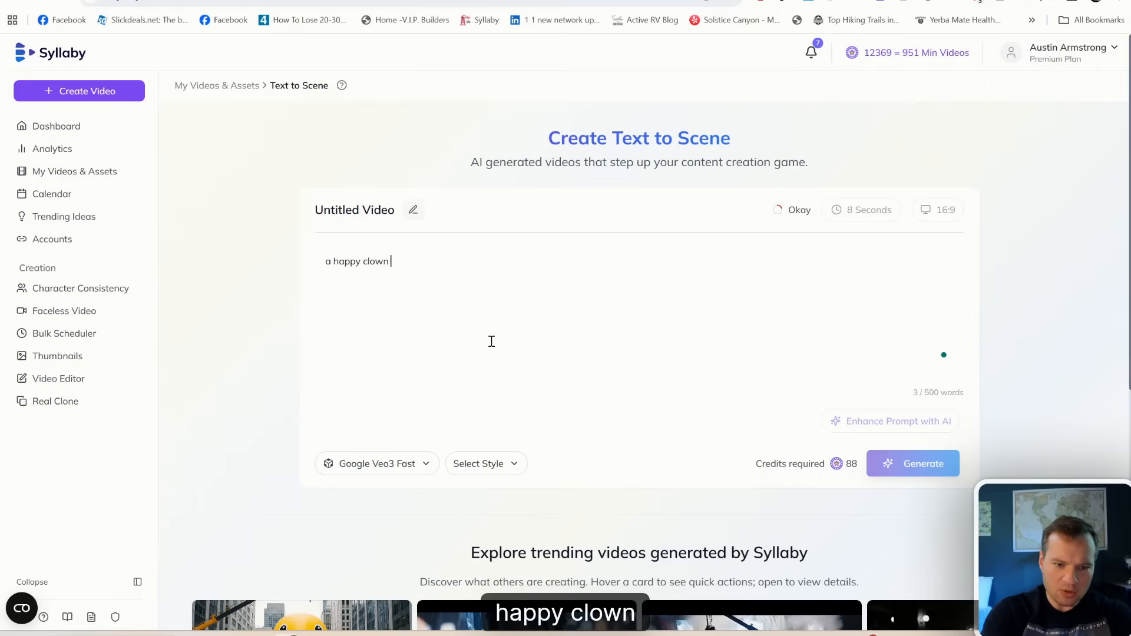
type("holding a b")
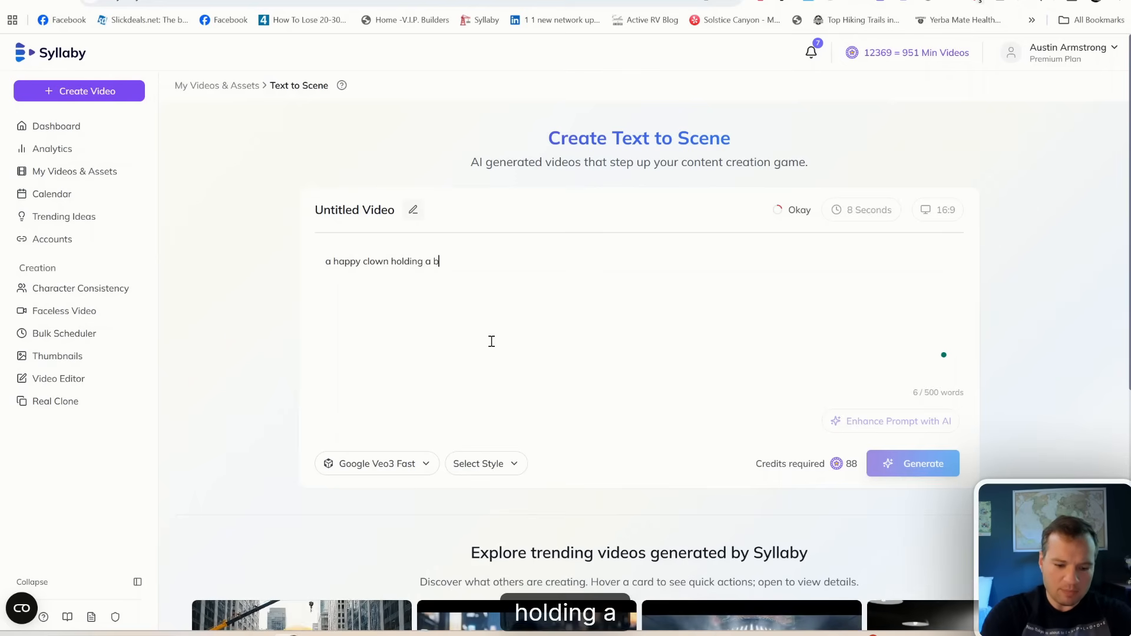
type("alloon")
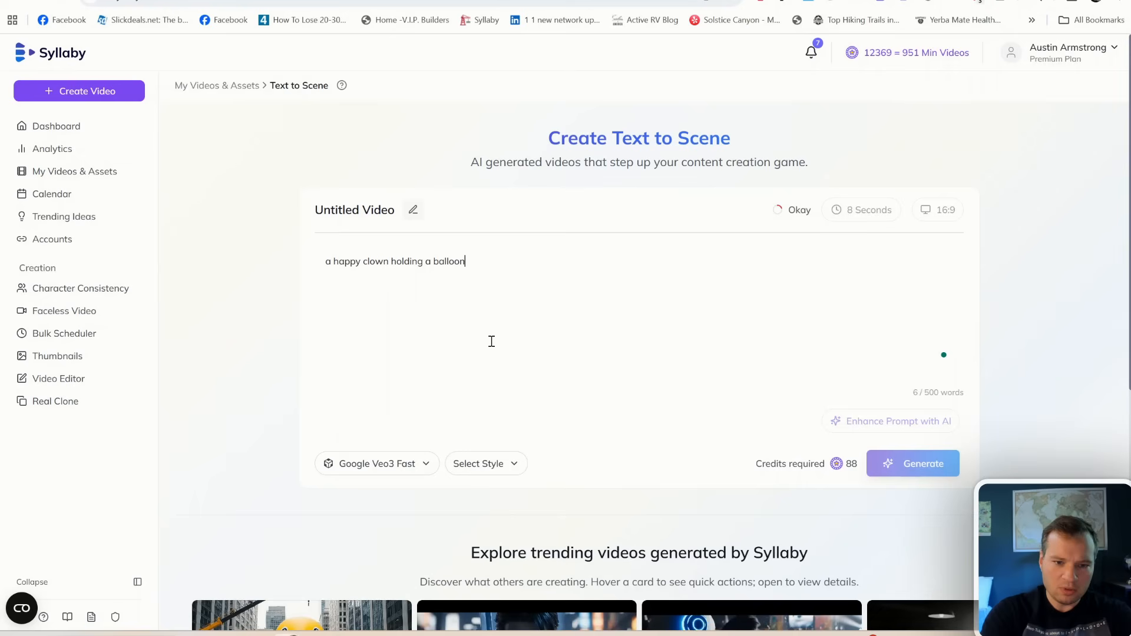
type("and")
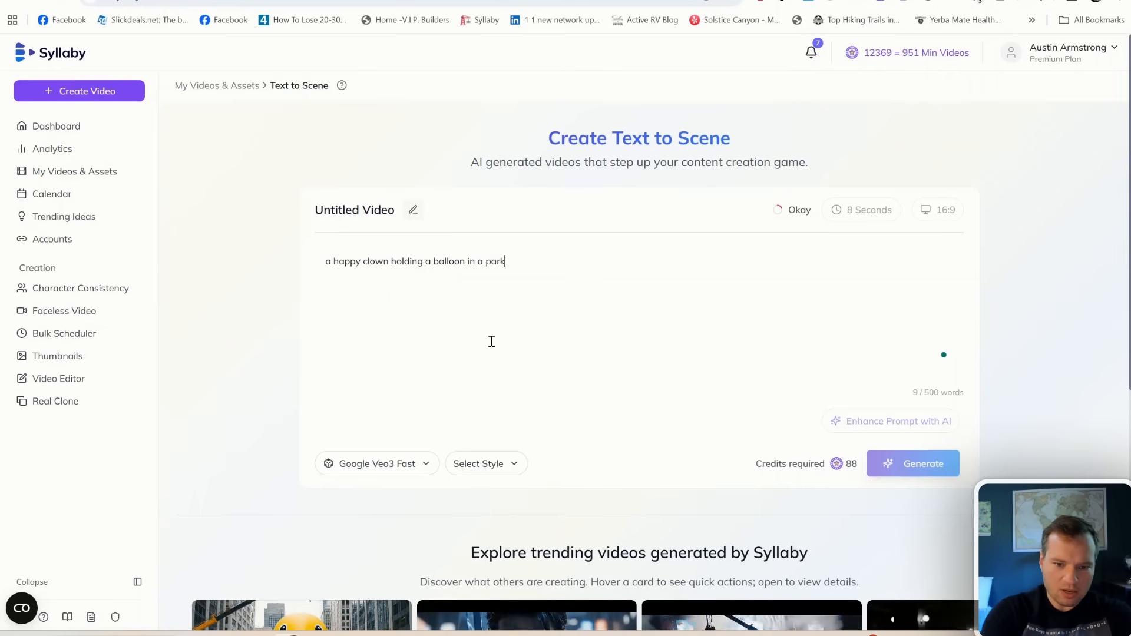
type(", and he says, Created")
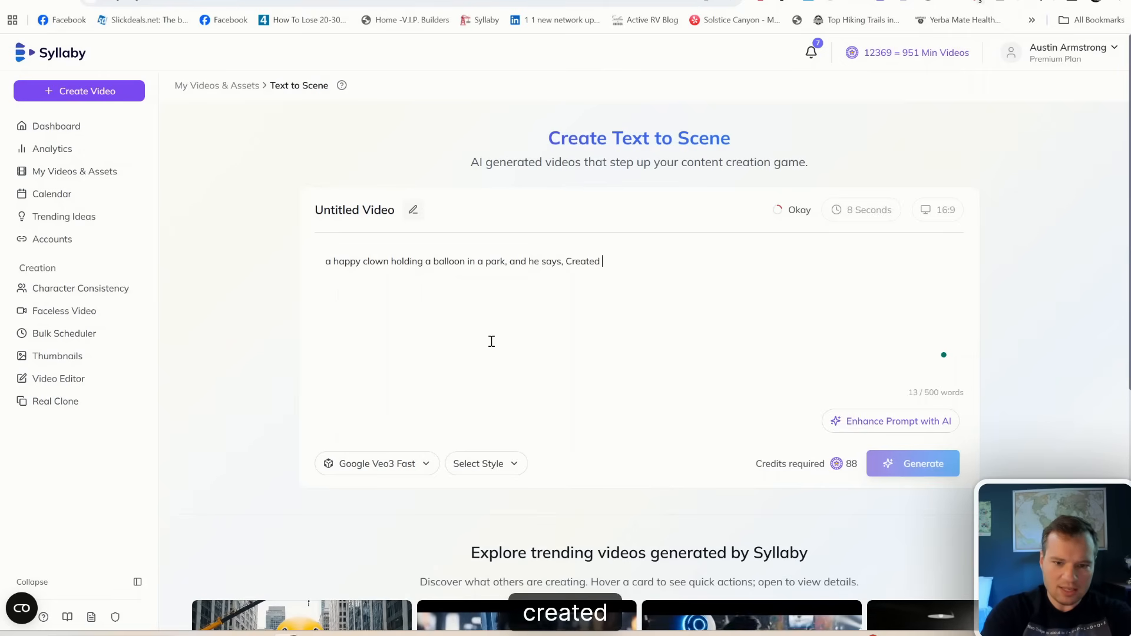
type("w")
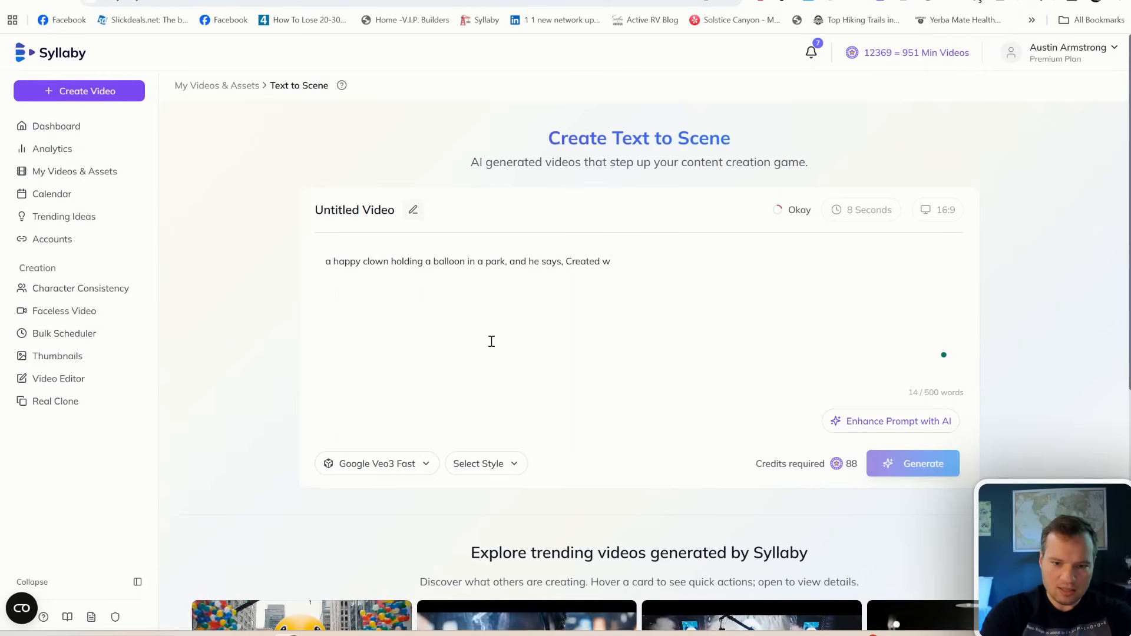
type("ith Syllaby!")
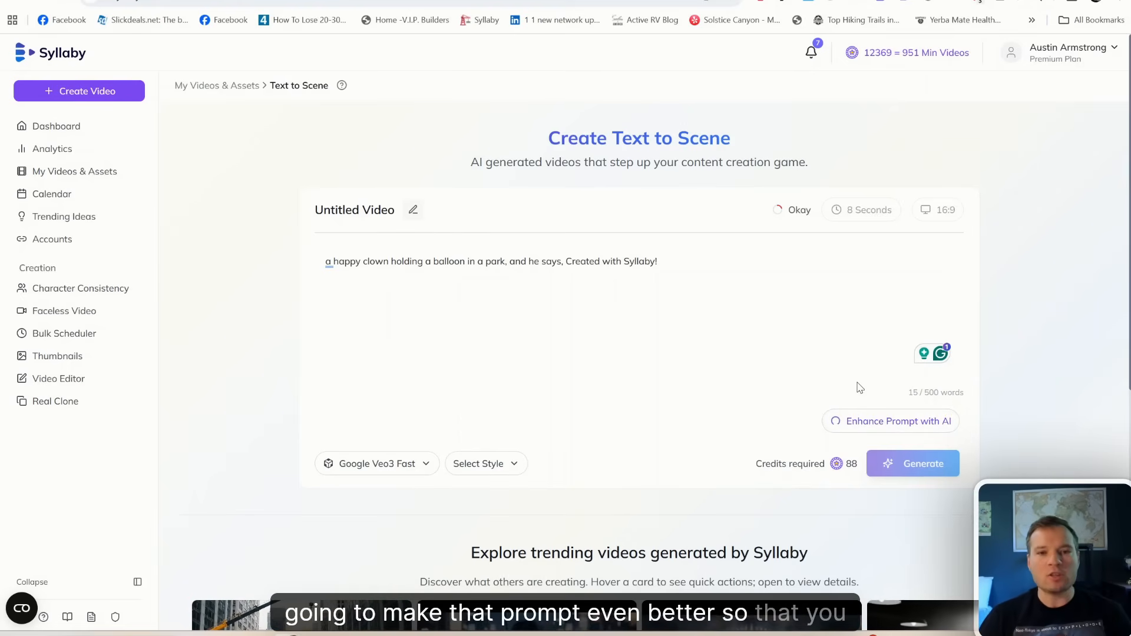
Step: Expand the clown prompt with AI, keeping Google Veo3 Fast as the video model
left_click(890, 421)
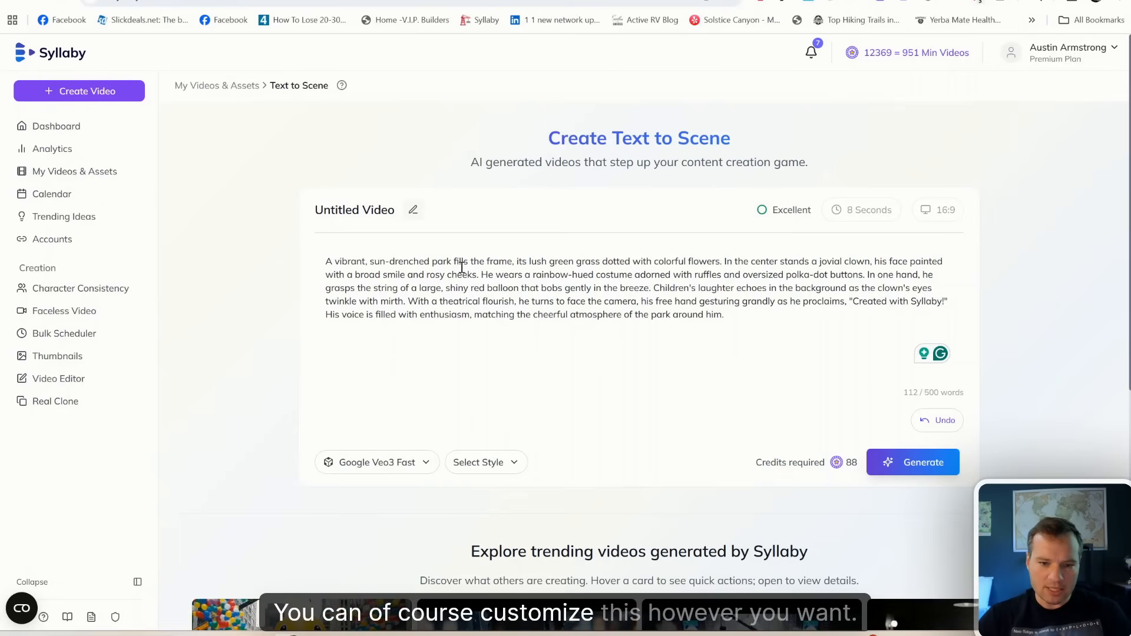
left_click(376, 462)
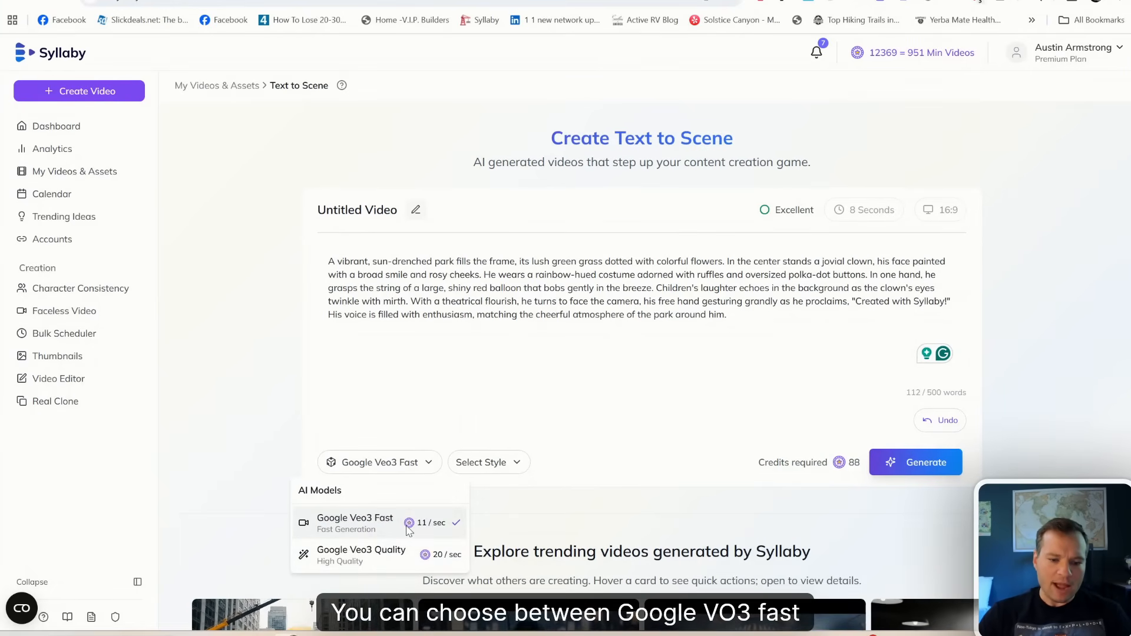
mouse_move(415, 555)
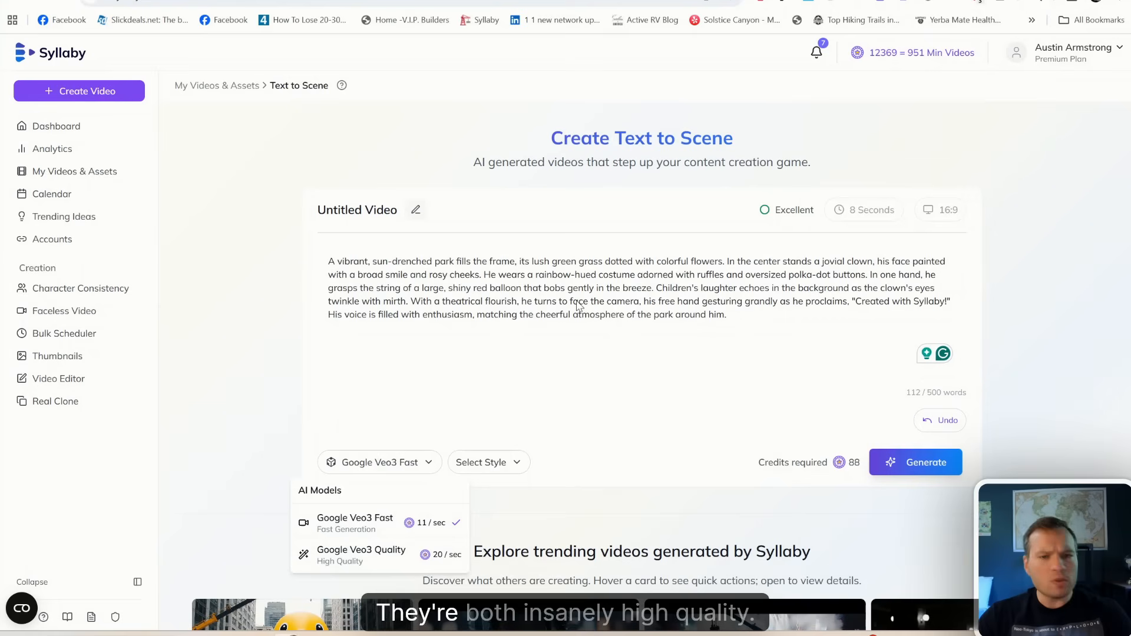
mouse_move(685, 341)
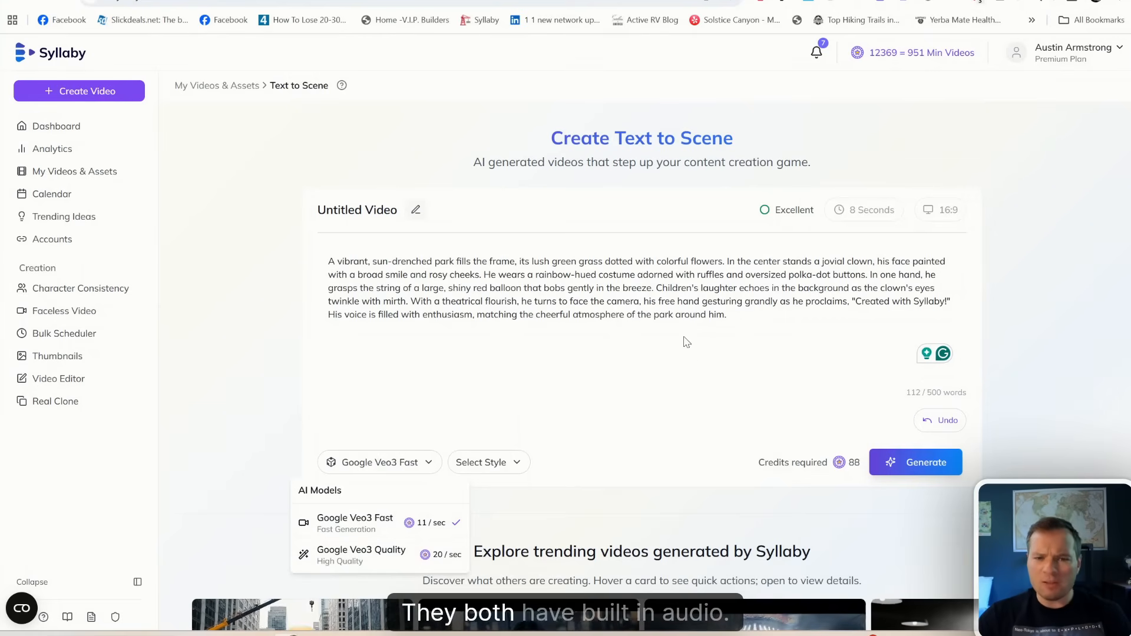
left_click(489, 462)
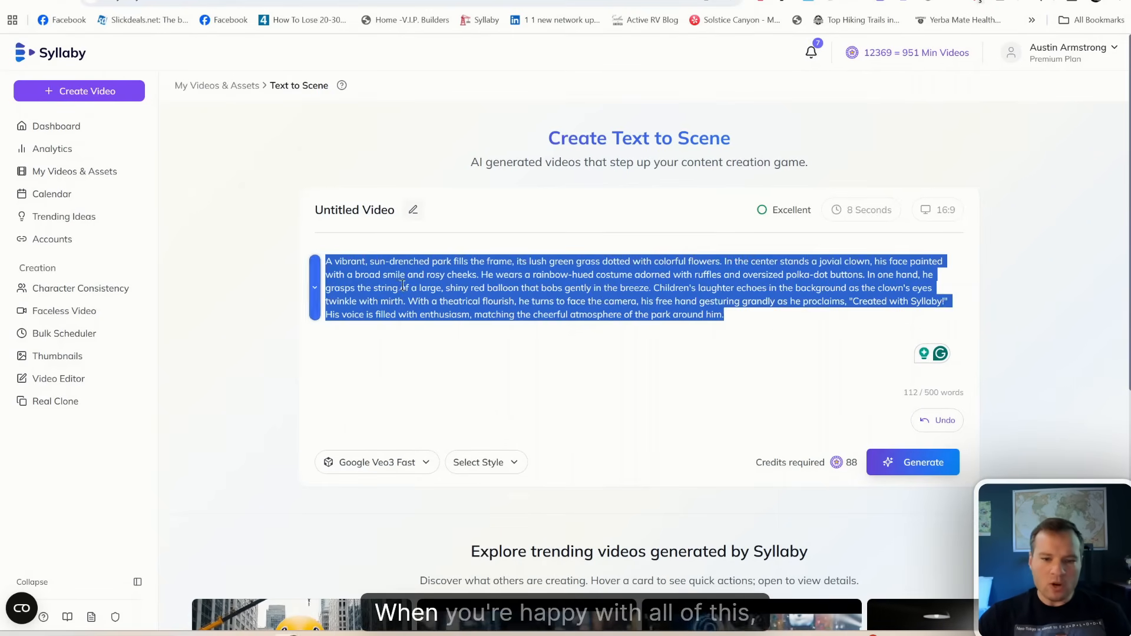
Step: Generate and play the 8-second clown video, then start a post for it
left_click(912, 462)
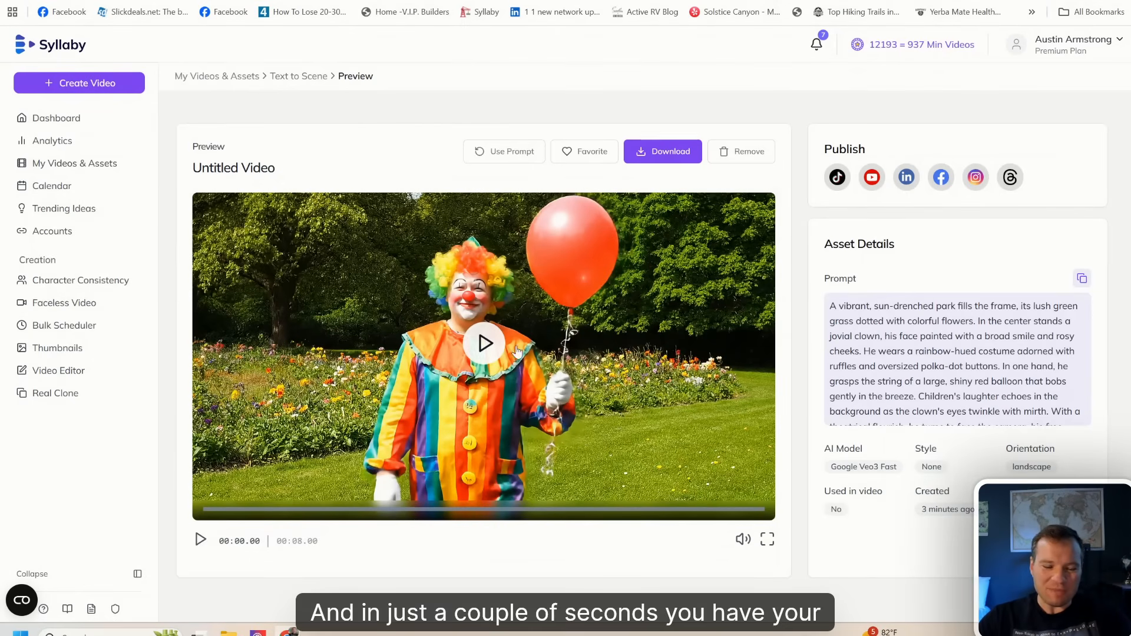
left_click(483, 343)
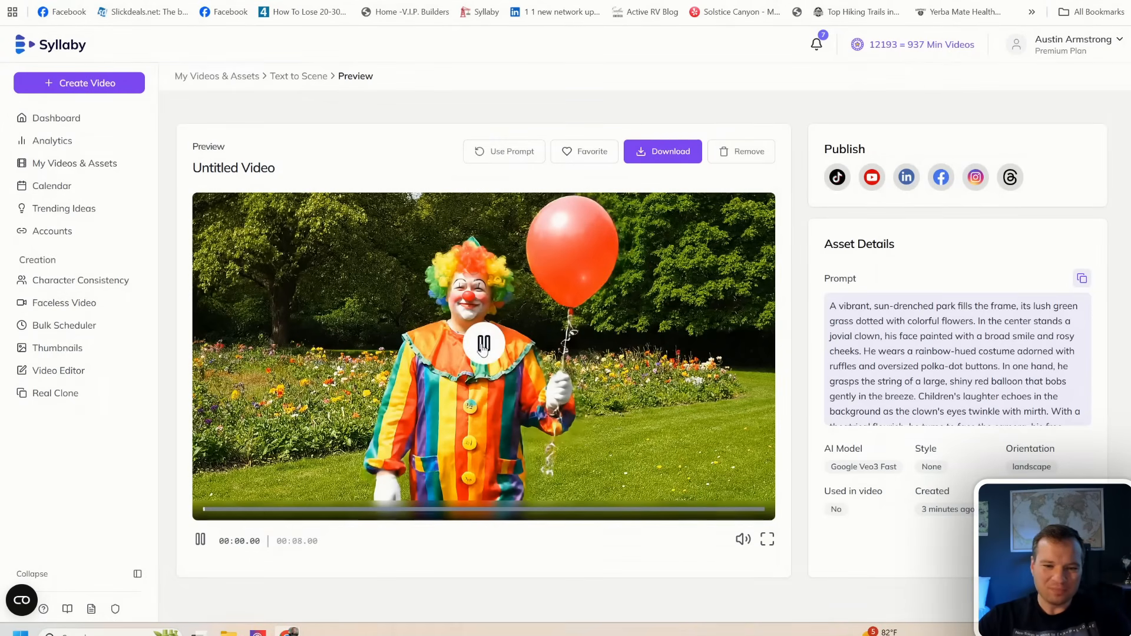
left_click(483, 344)
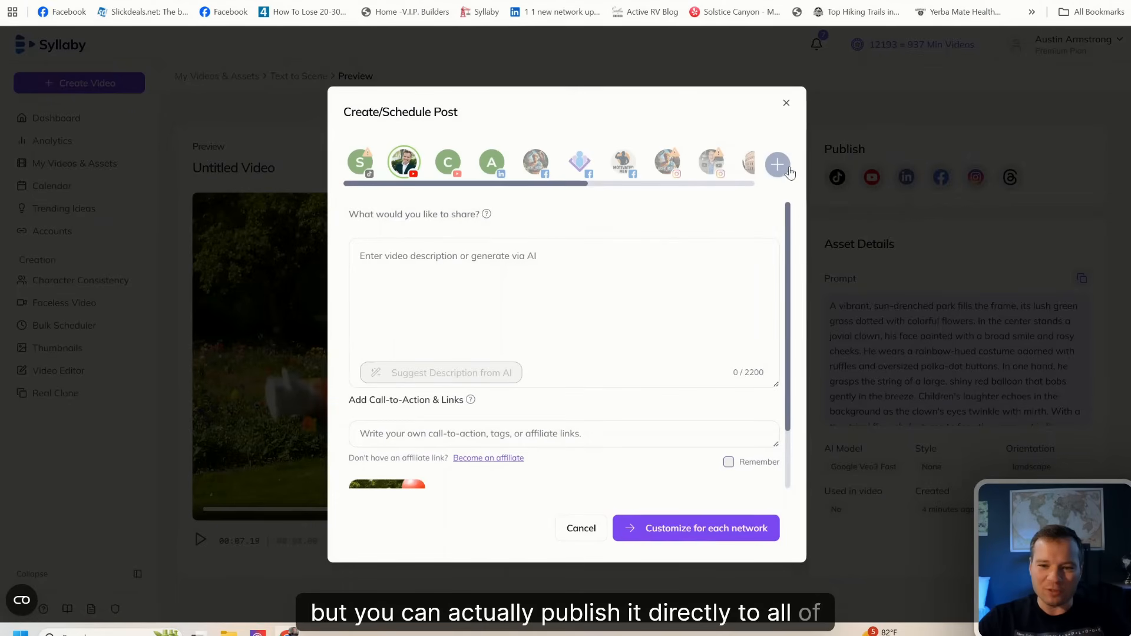
Step: Fill the post with an AI-suggested clown description and continue to per-network customization
left_click(777, 164)
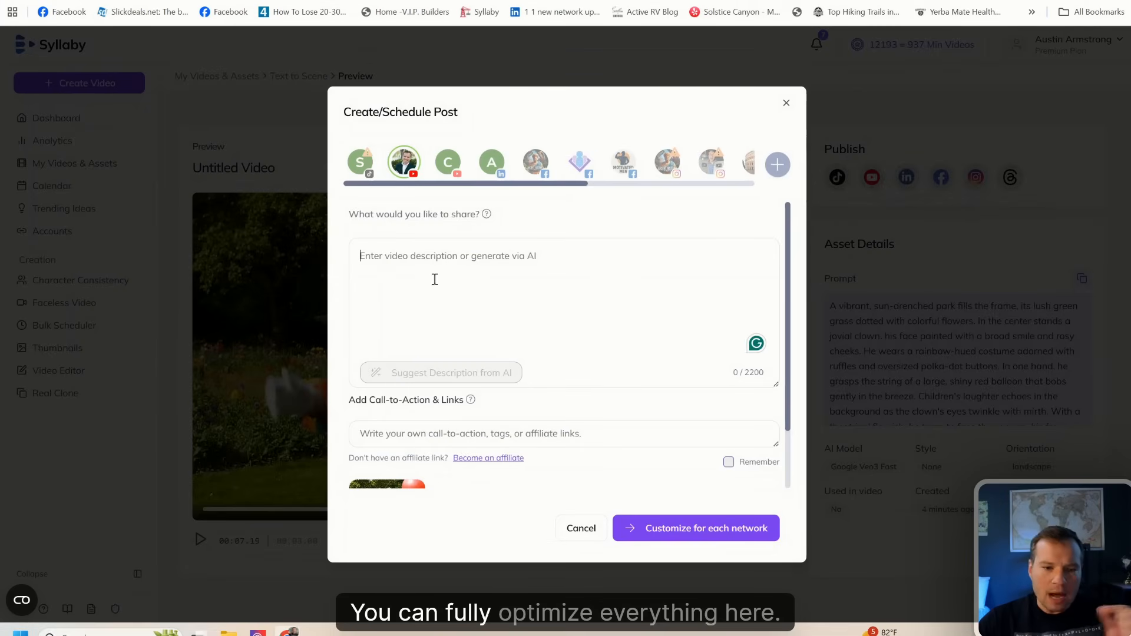
left_click(441, 373)
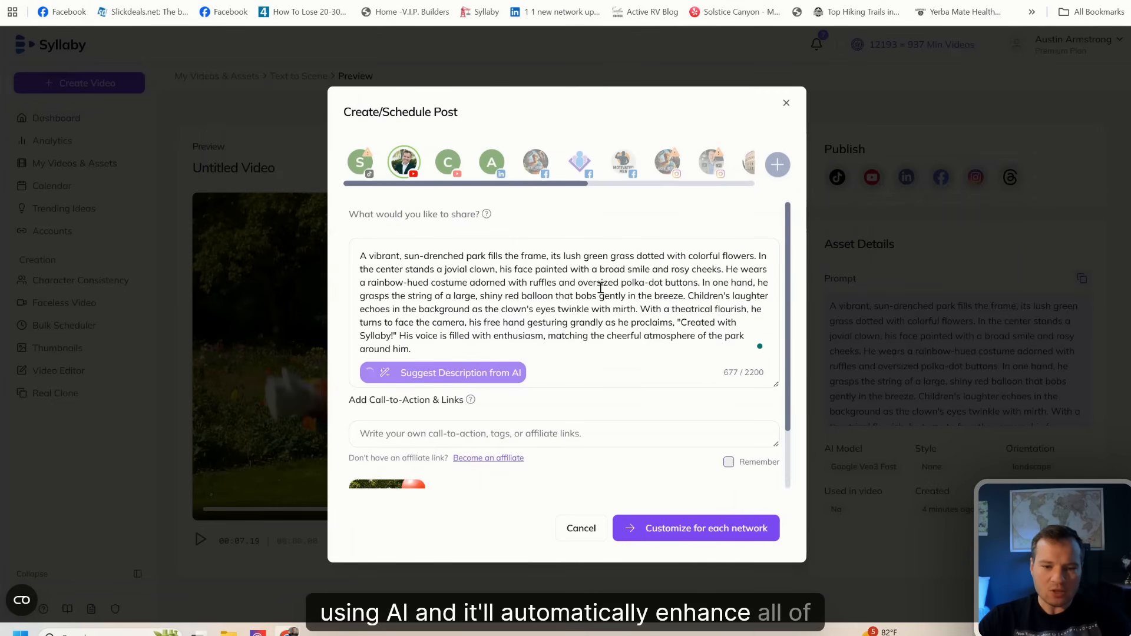
left_click(441, 373)
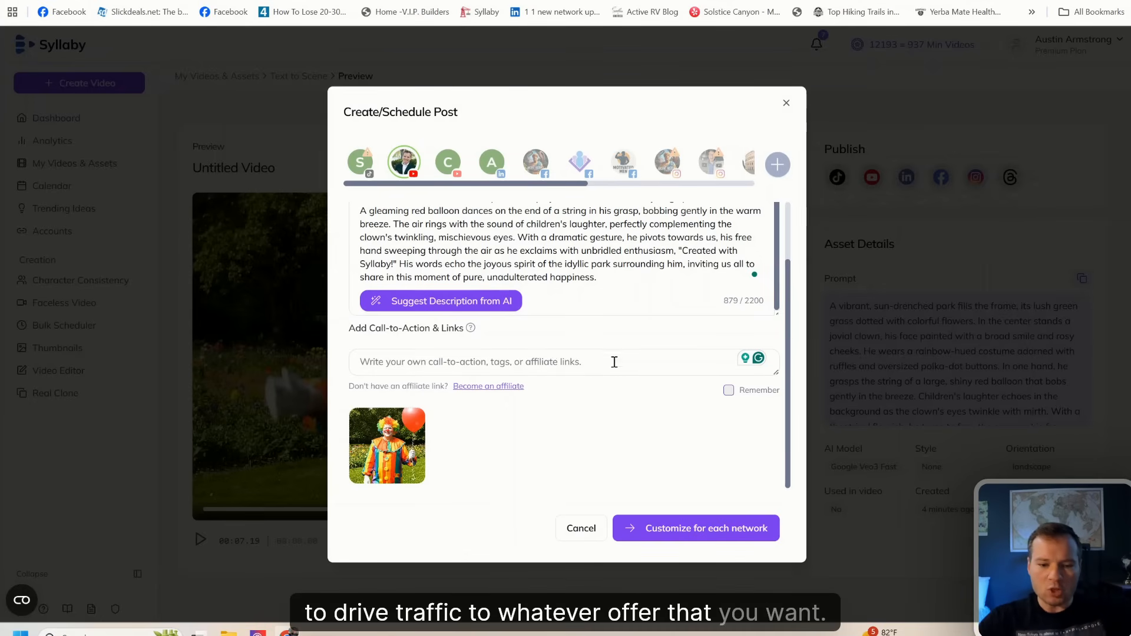
left_click(694, 528)
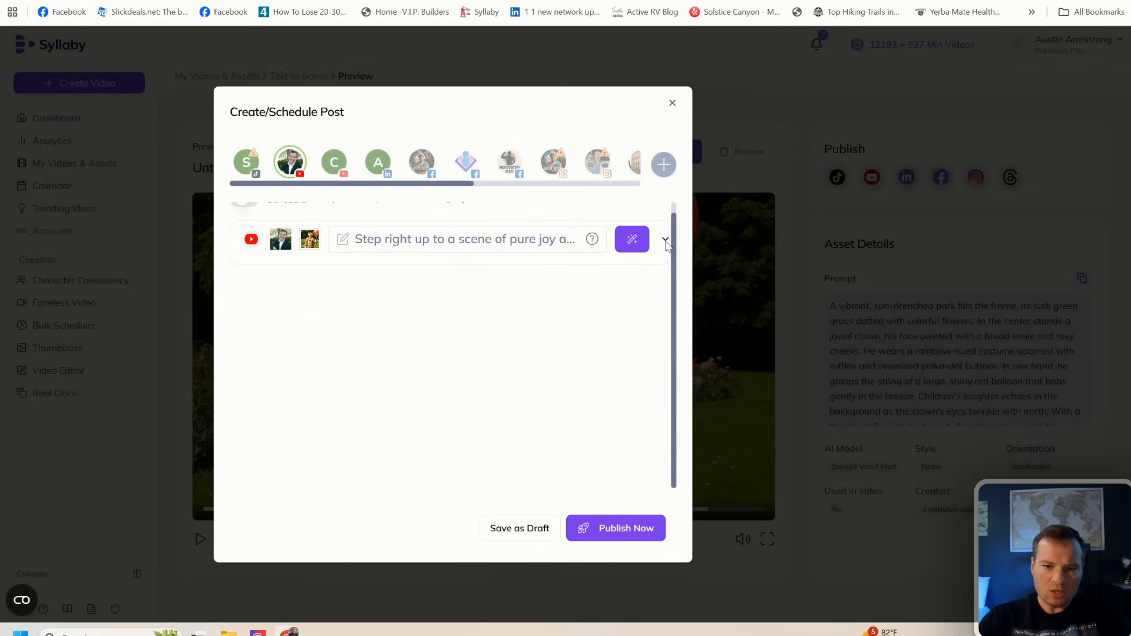
Step: Schedule the YouTube post for 09/19 at 12:00 PM and close the post window
left_click(664, 239)
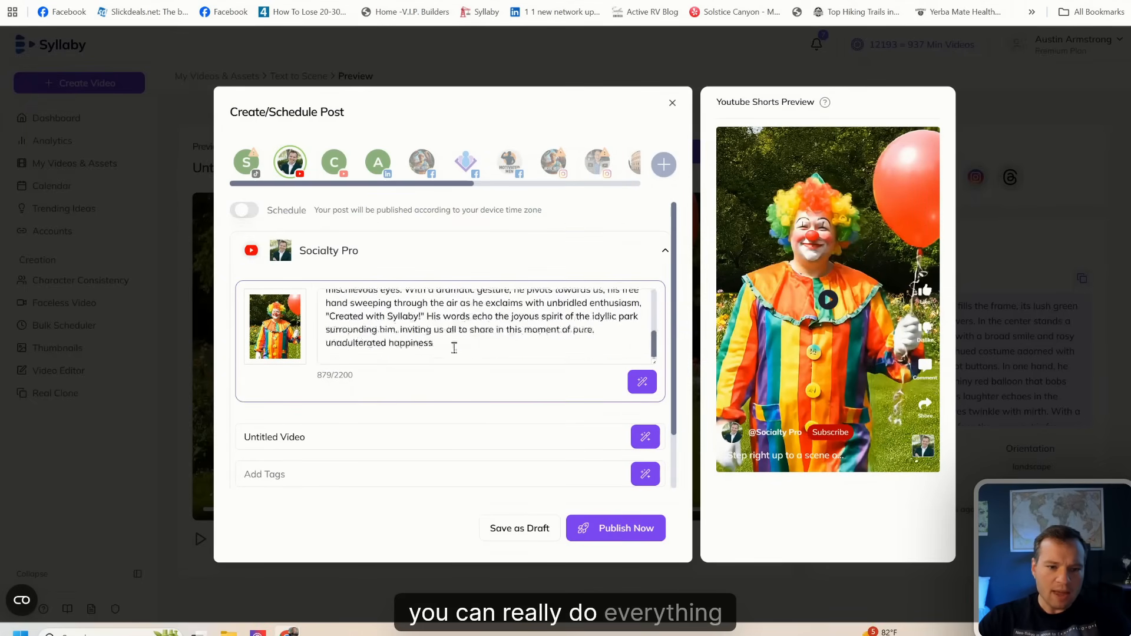
left_click(244, 209)
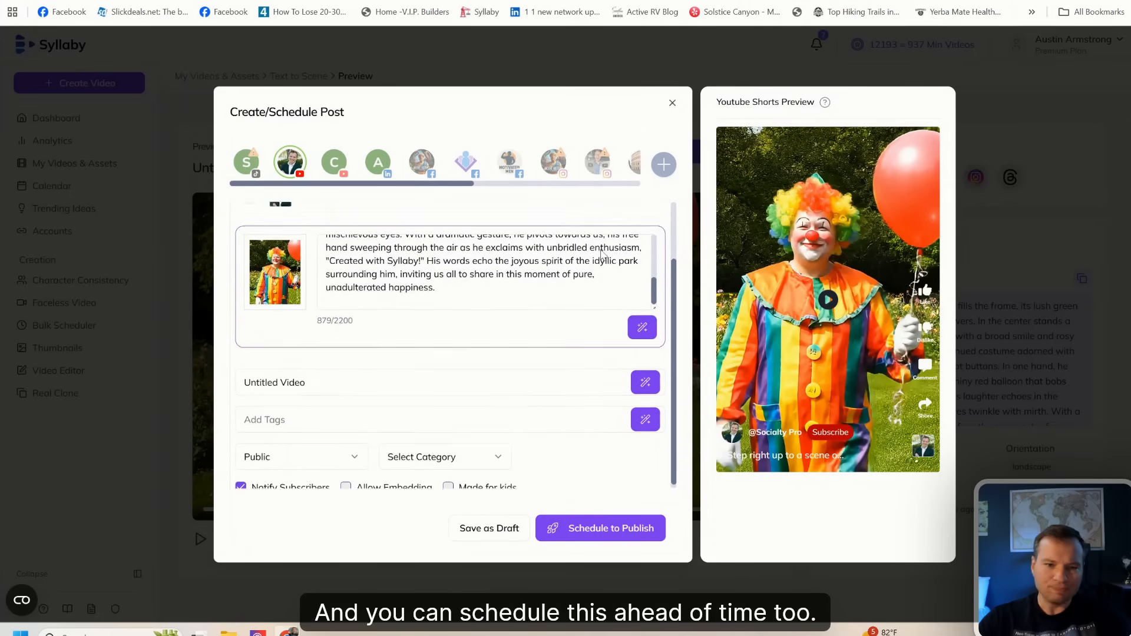
left_click(244, 215)
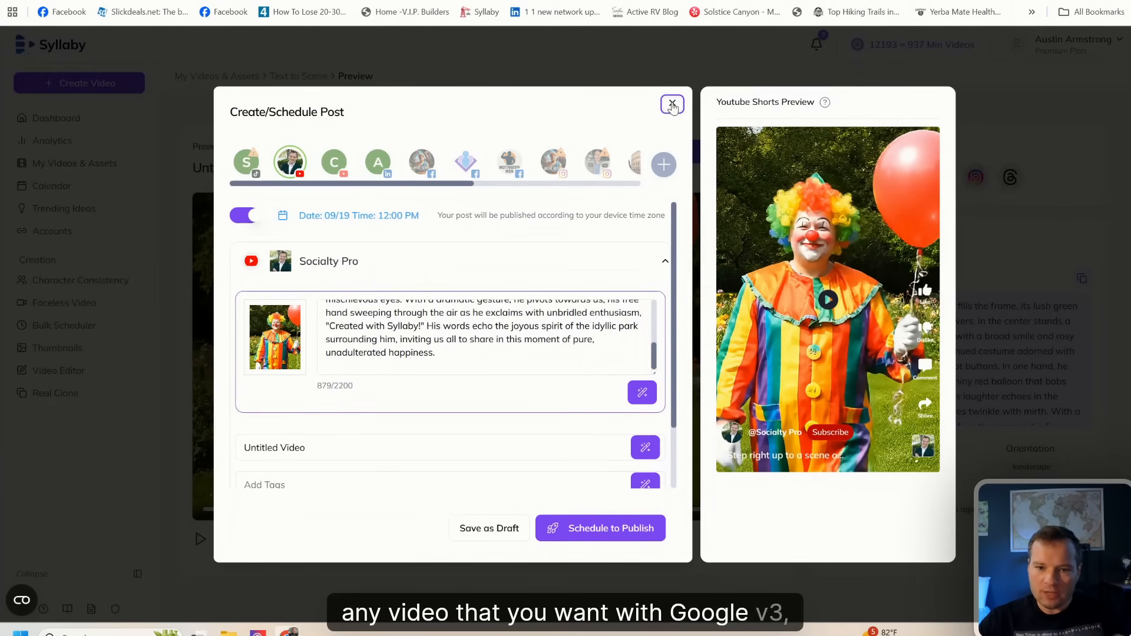
left_click(670, 105)
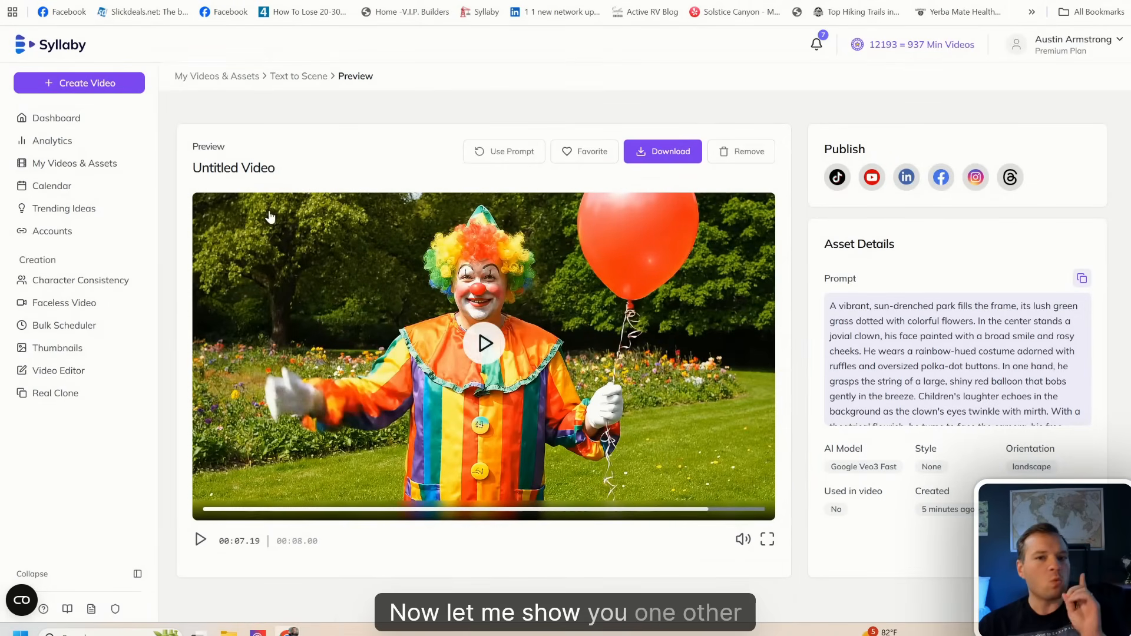
mouse_move(52, 185)
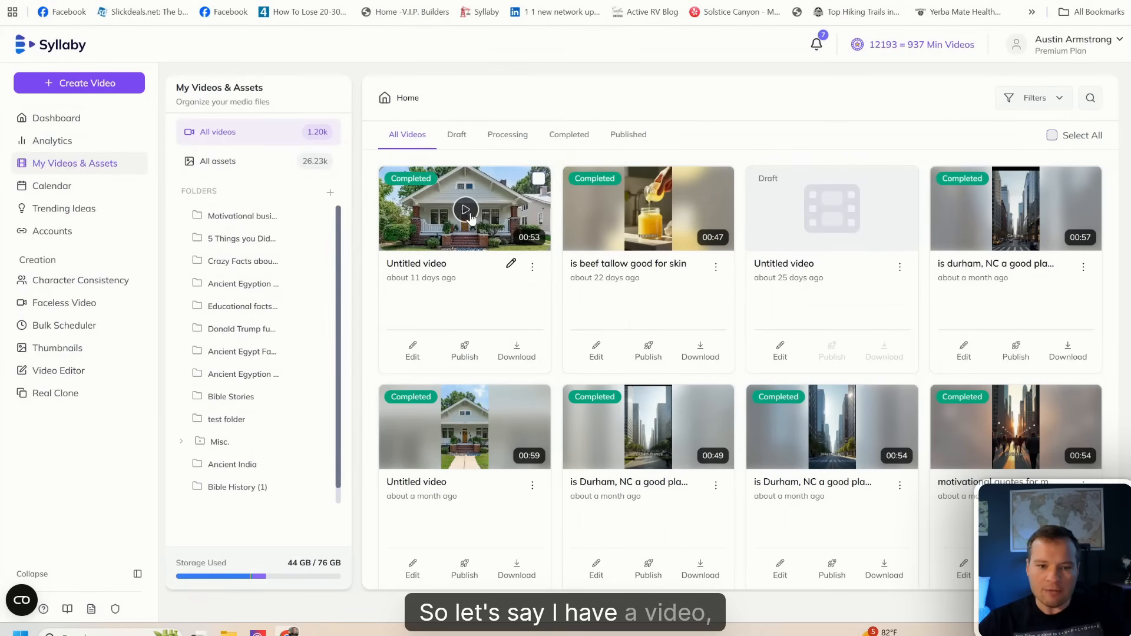
Step: Open the Untitled house-tour video from My Videos in the scene editor
left_click(465, 209)
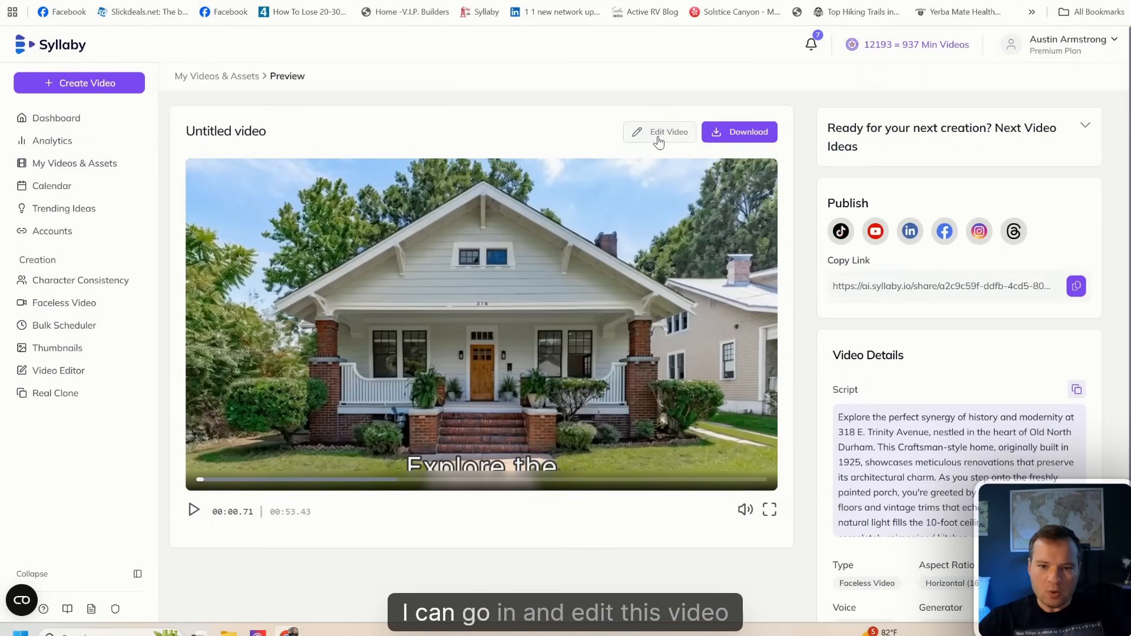
left_click(658, 132)
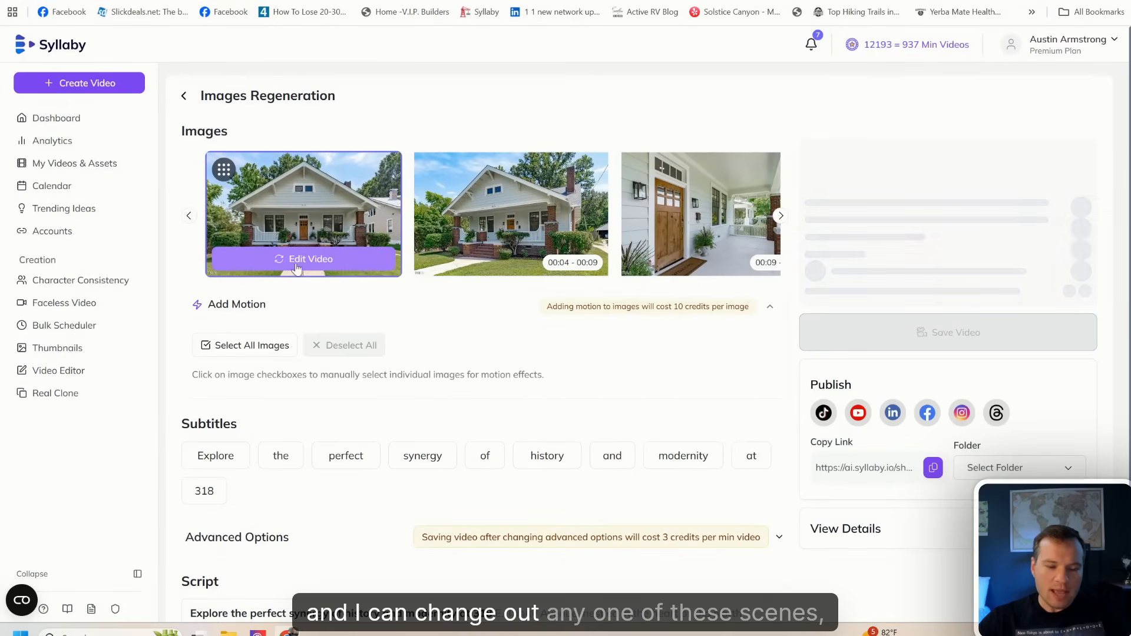
Step: Swap the house video's first scene for the clown clip from the Asset Library
left_click(310, 259)
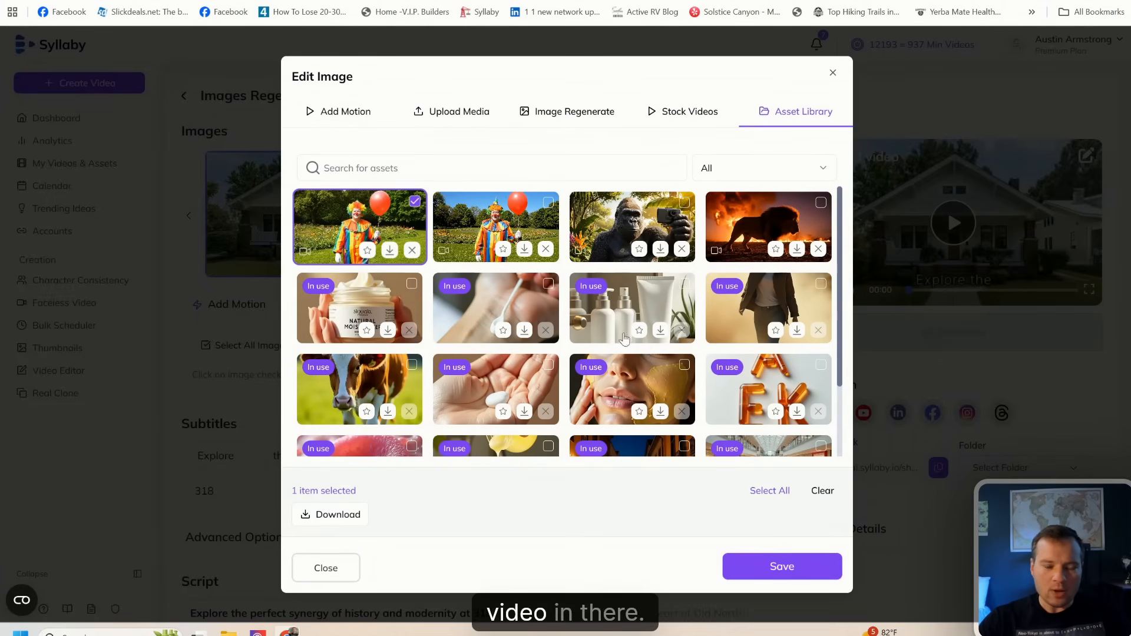
left_click(325, 568)
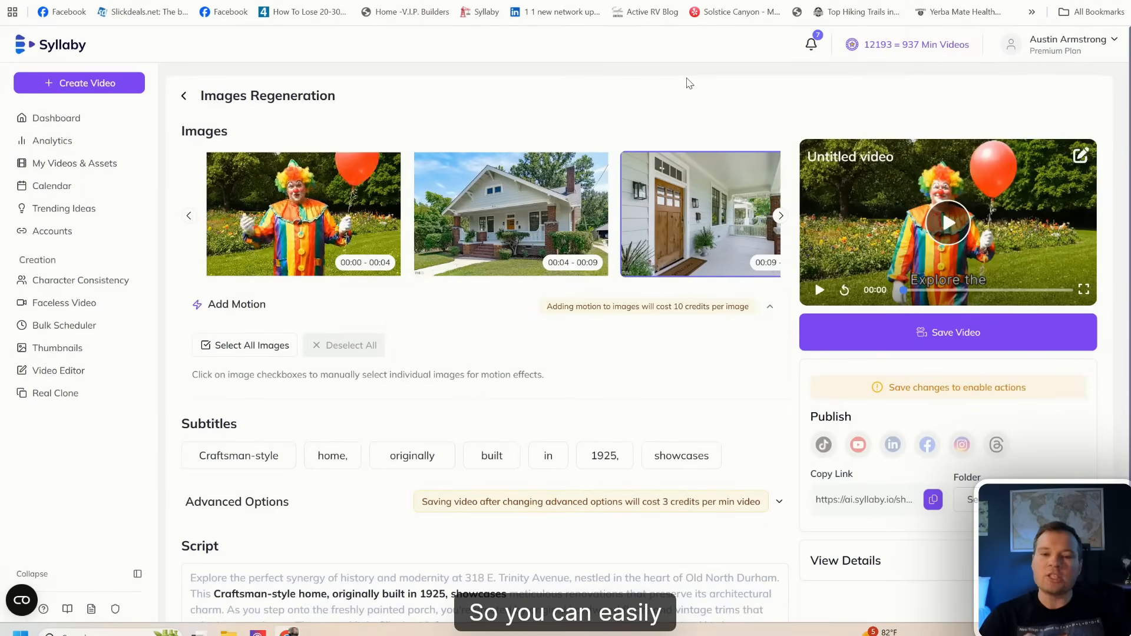